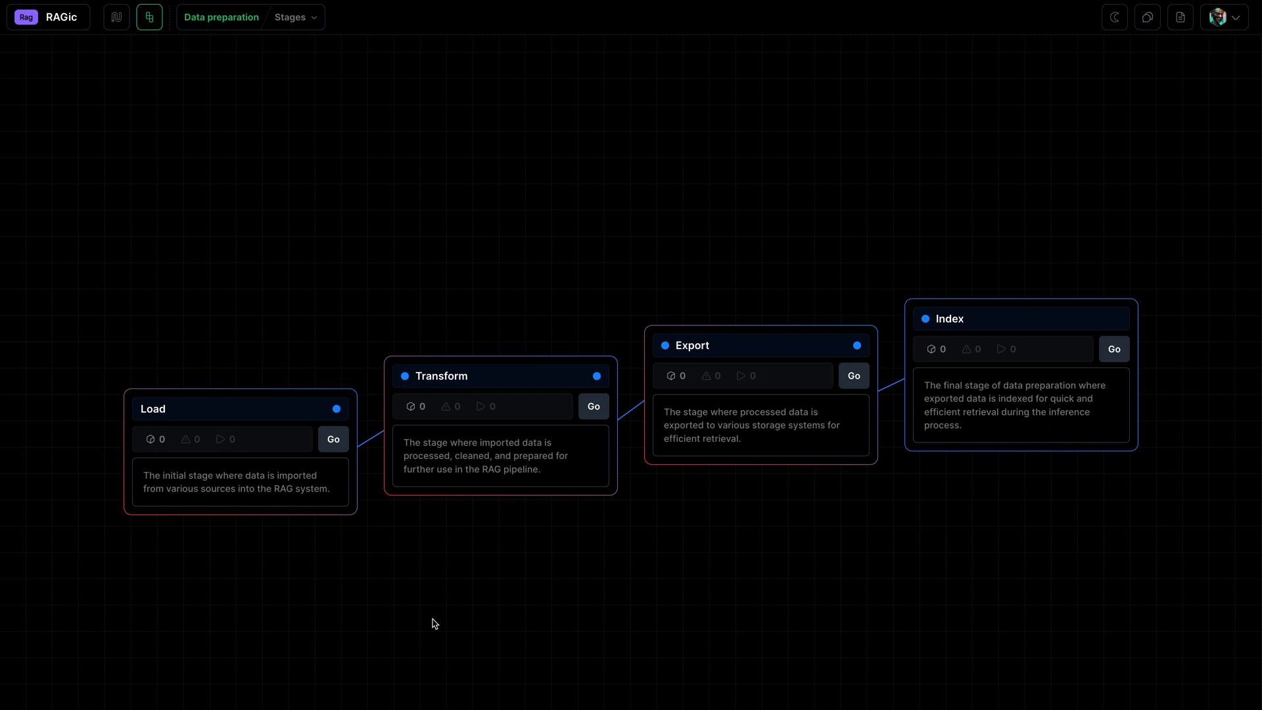
- Enter the Load stage and its Ingest operation in the RAGic pipeline
left_click(333, 439)
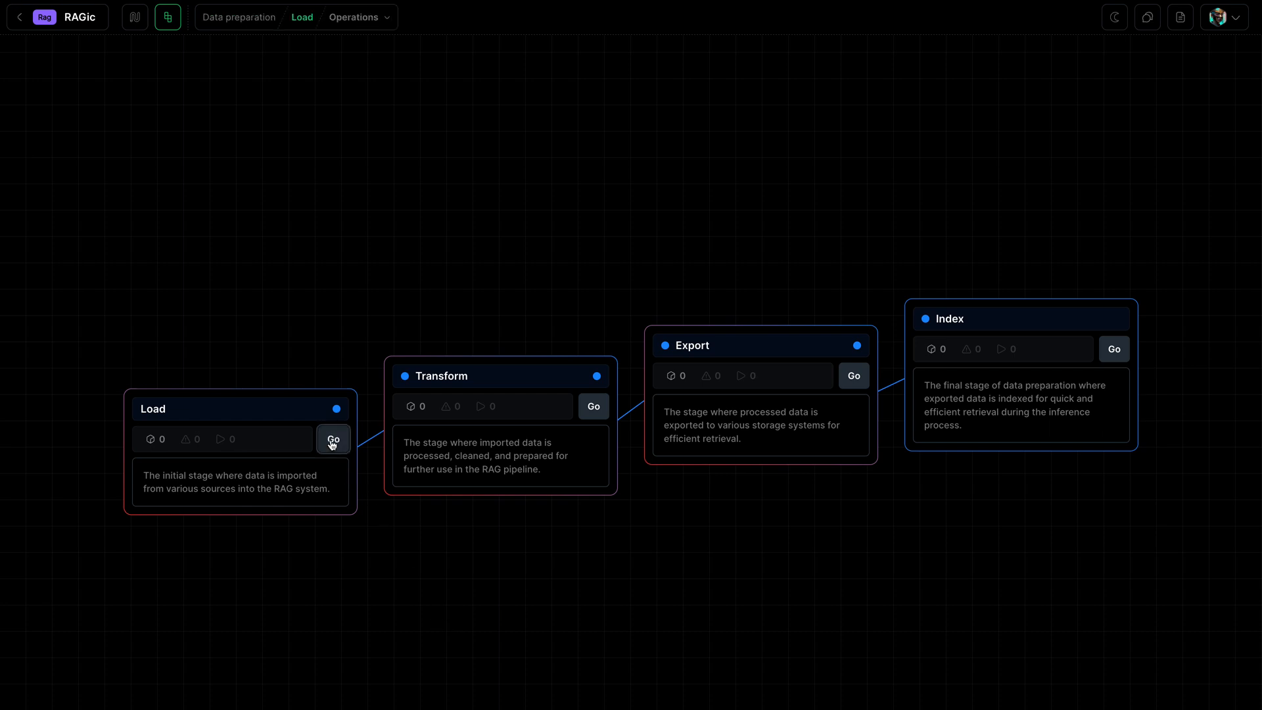
left_click(332, 439)
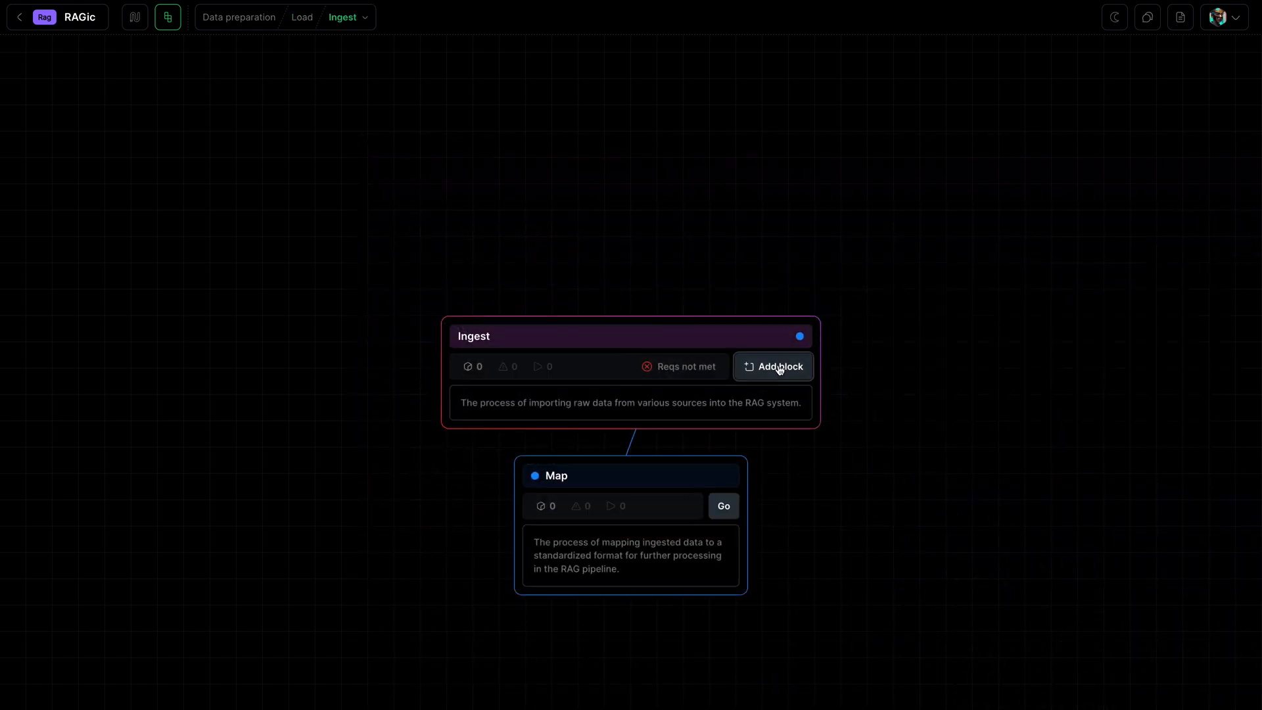
- Show the block types available to add to the Ingest operation
left_click(772, 367)
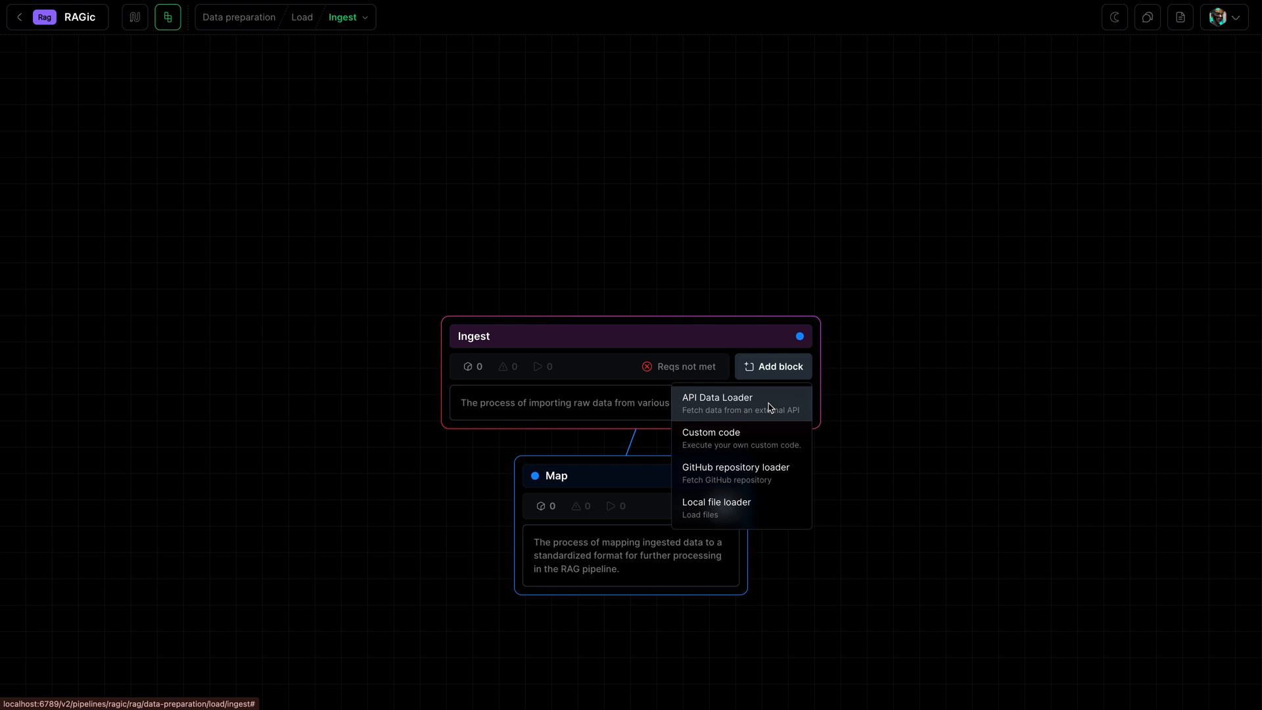
- Add an API Data Loader block with a documents.json endpoint URL
left_click(717, 404)
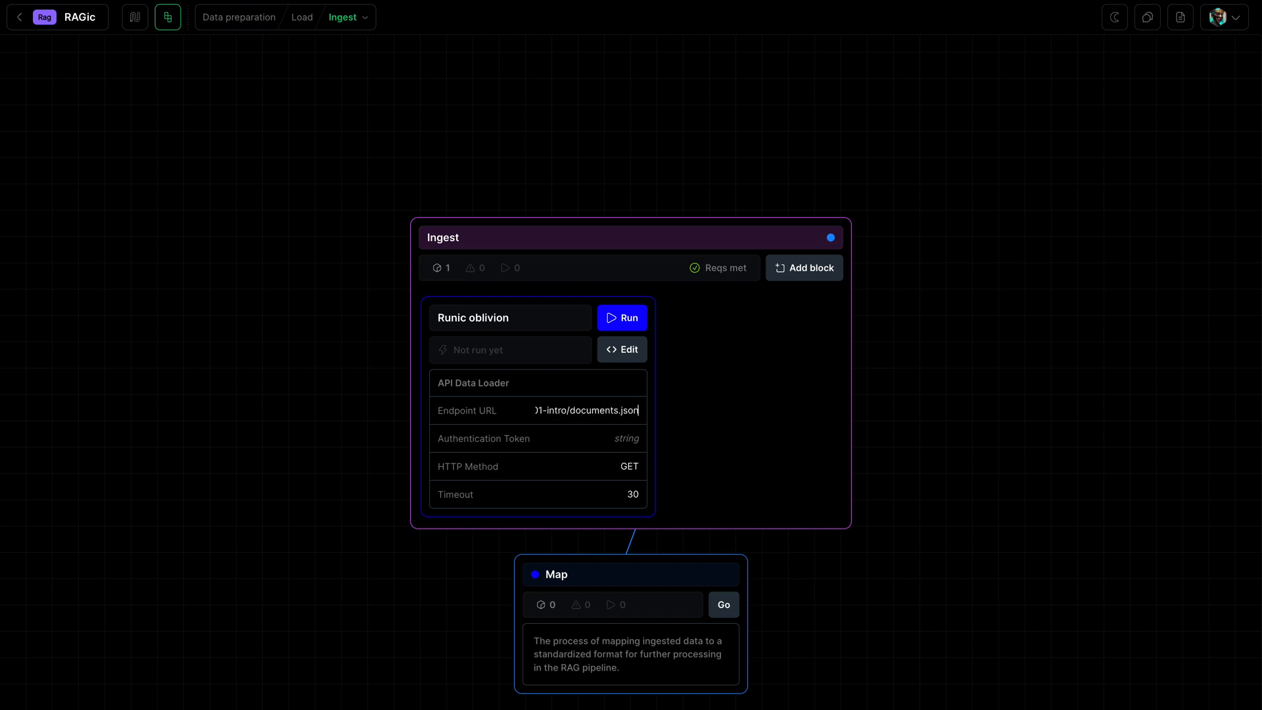
mouse_move(797, 396)
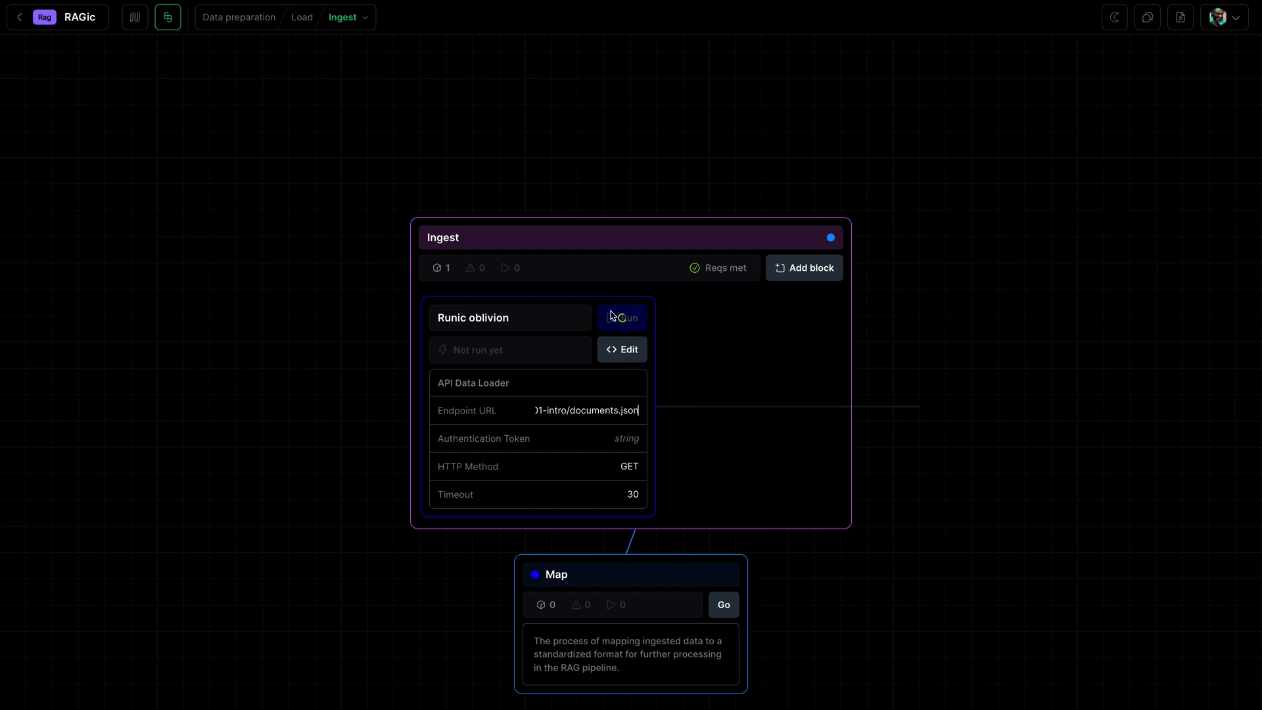
- Run the API Data Loader block and load its 3 rows of course documents
left_click(621, 316)
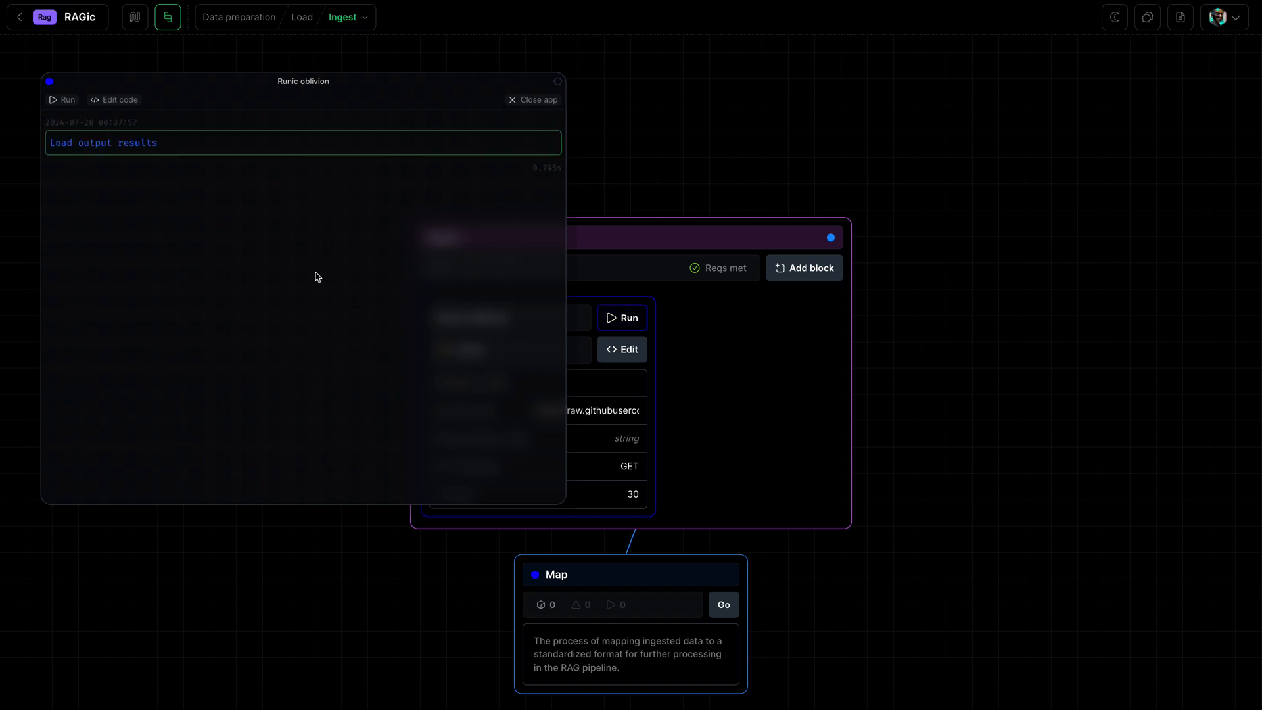
left_click(103, 142)
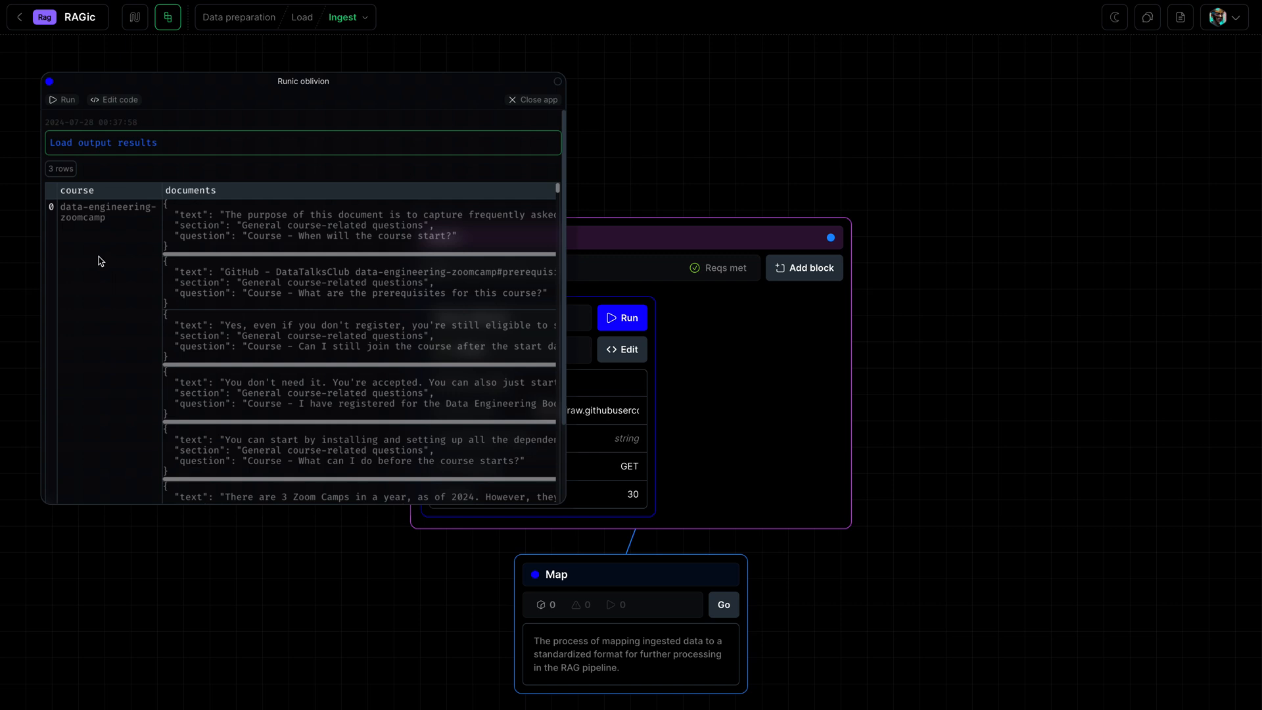
mouse_move(132, 286)
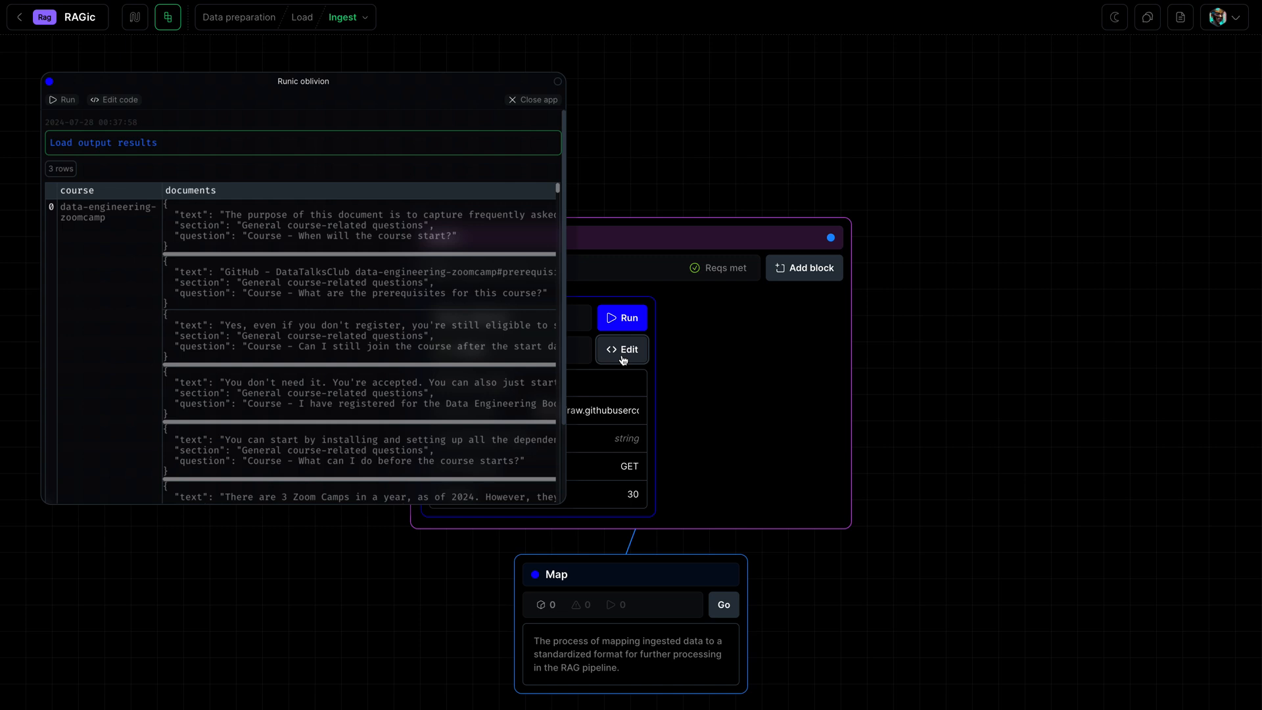
- Open the block's Python ingest_api_data code in the editor
left_click(622, 349)
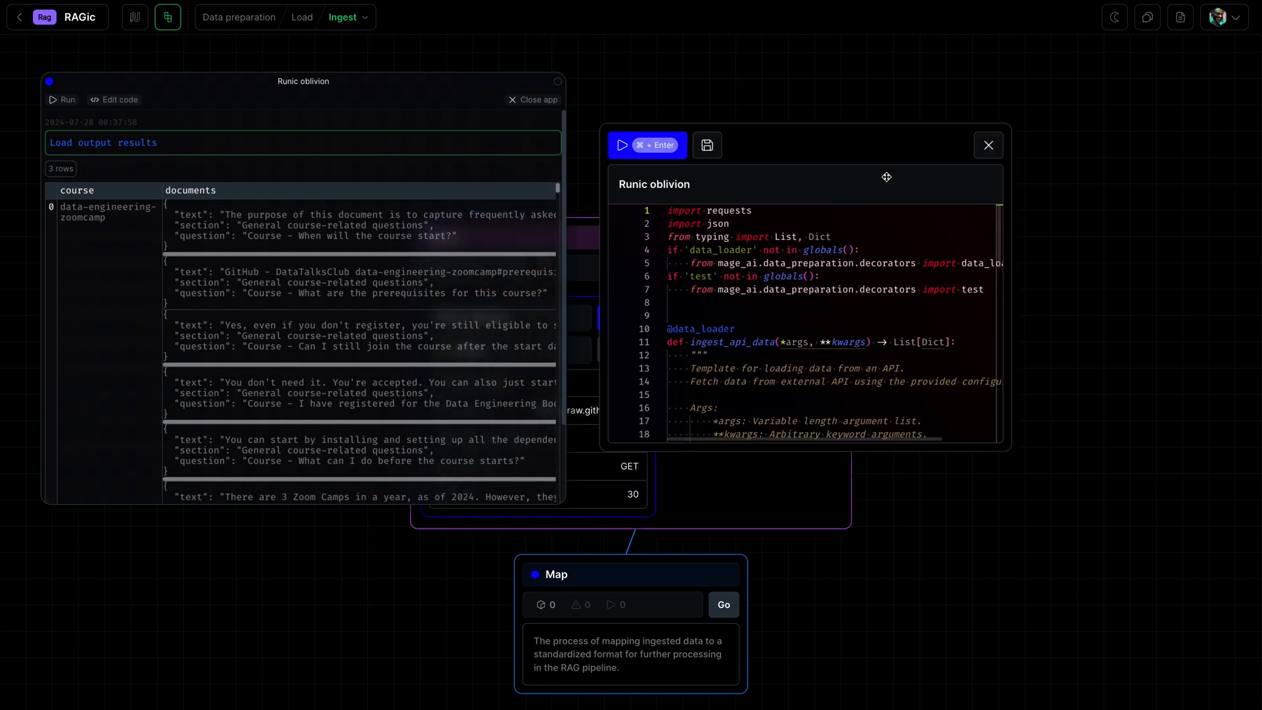